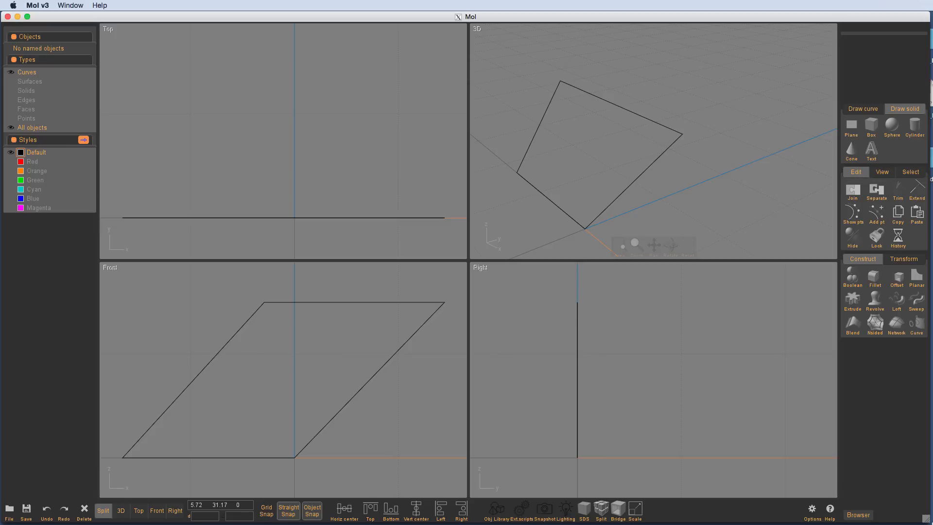
mouse_move(421, 388)
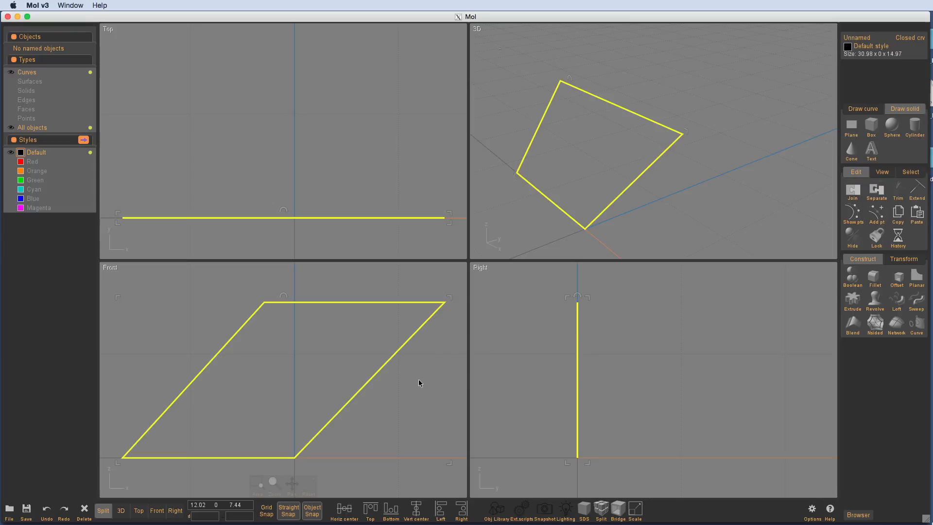
mouse_move(682, 194)
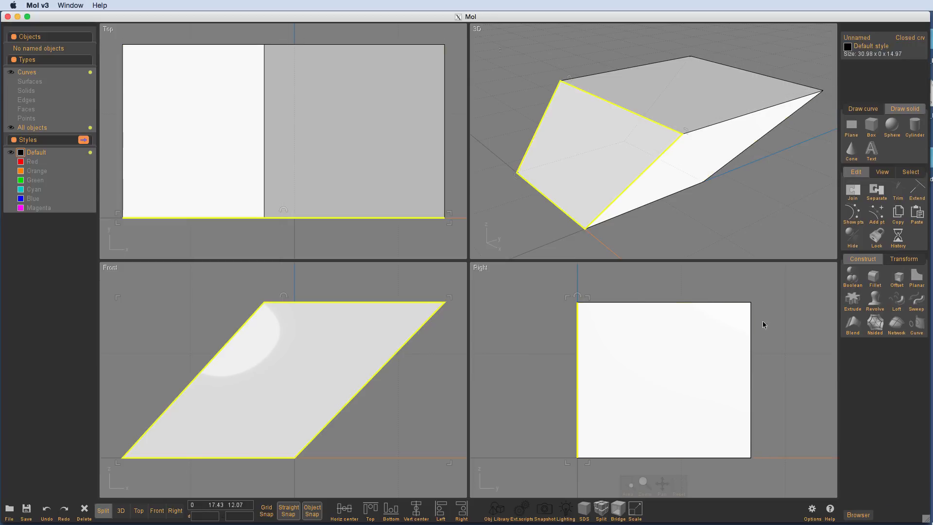
Step: Extrude the parallelogram curve into a solid prism and select it for filleting
click(770, 204)
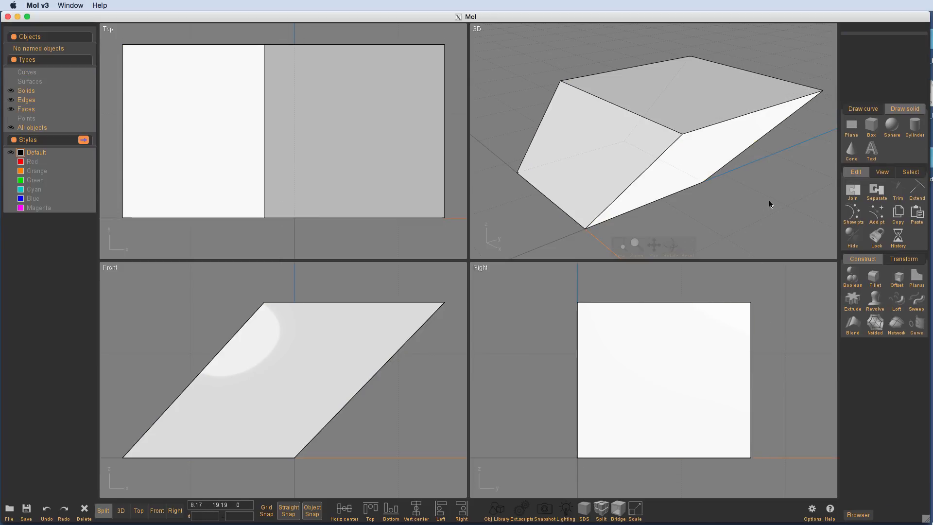
click(700, 138)
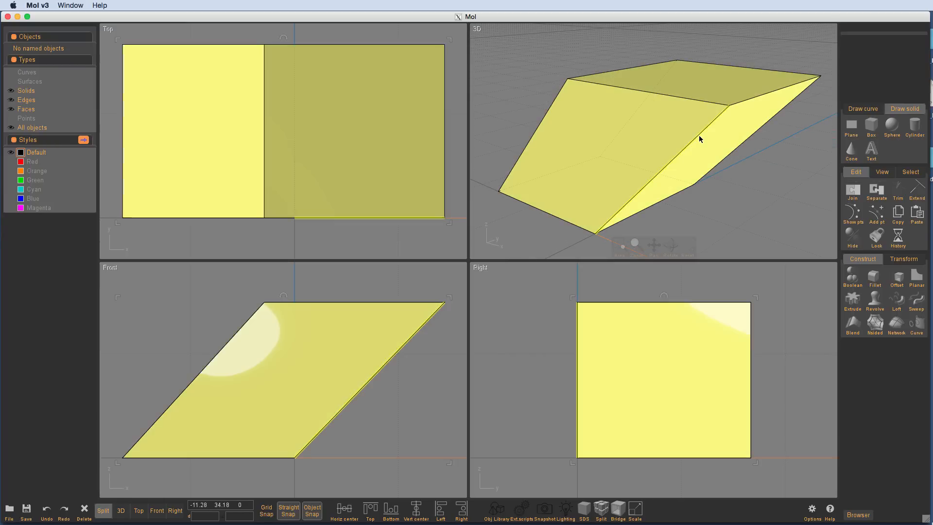
click(722, 101)
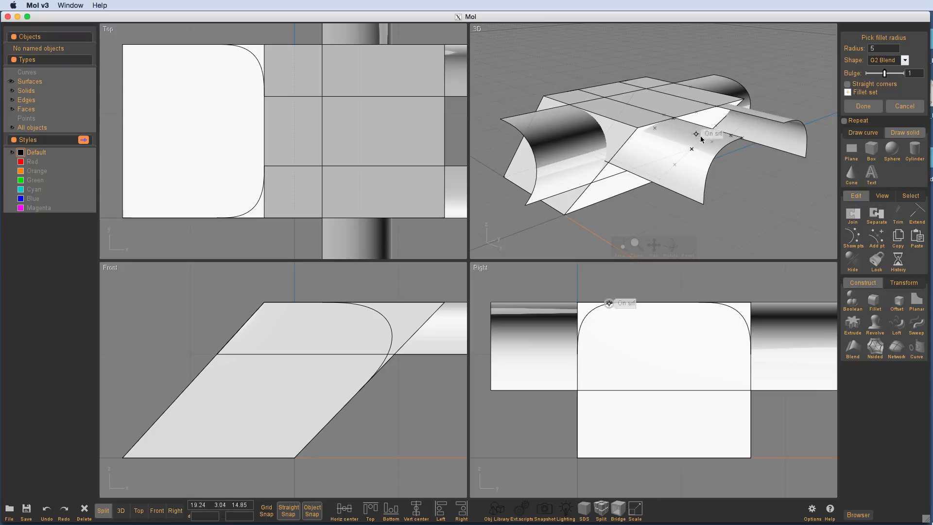
Step: Accept the radius-5 fillet on the prism's two top edges
click(862, 106)
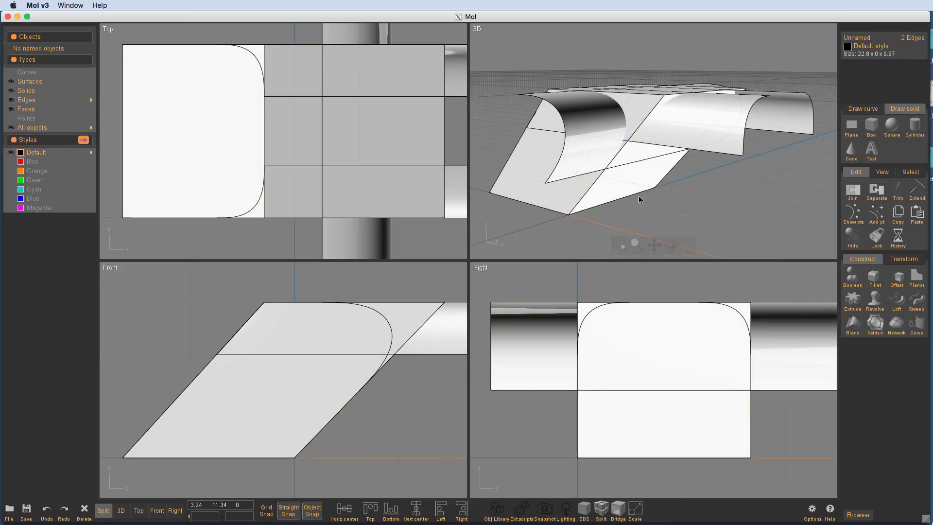
Step: Select the prism and all fillet surfaces, then run Boolean Merge on them
click(615, 151)
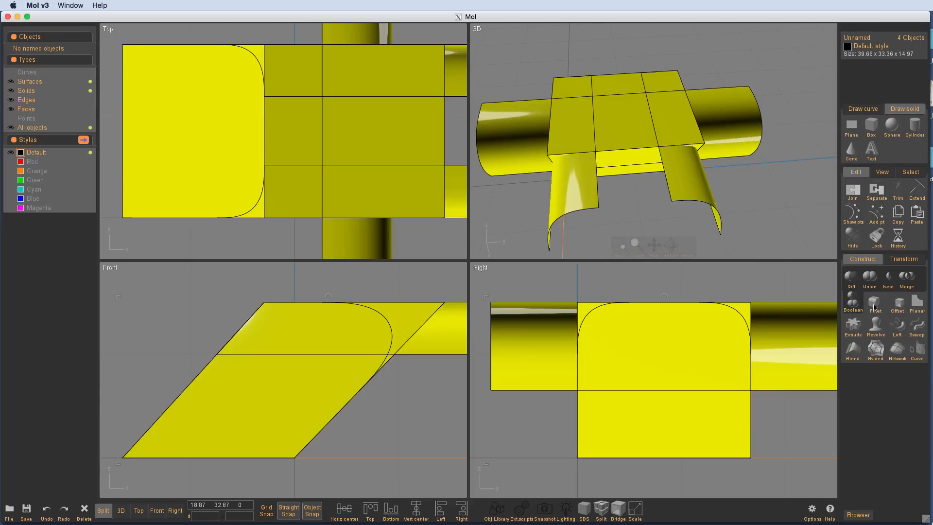
click(907, 278)
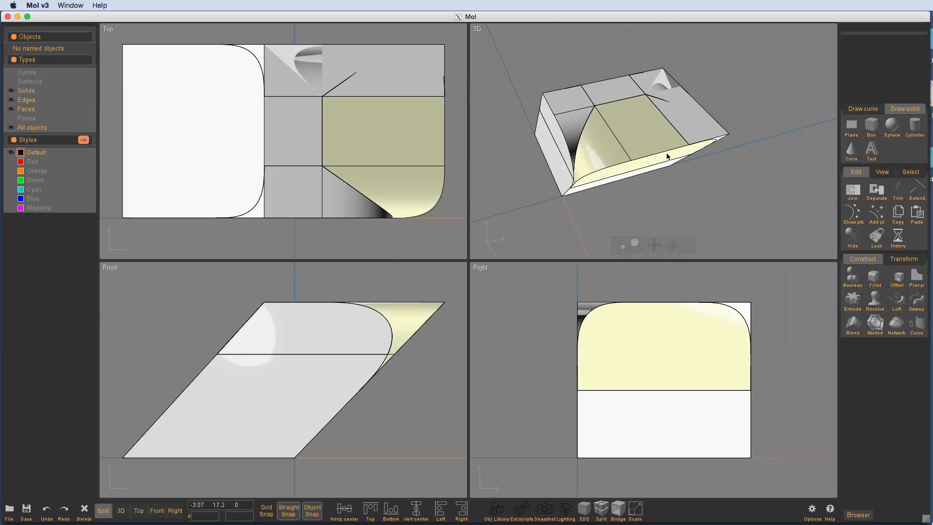
Step: Select the leftover wedge-shaped corner piece in the 3D viewport
click(636, 146)
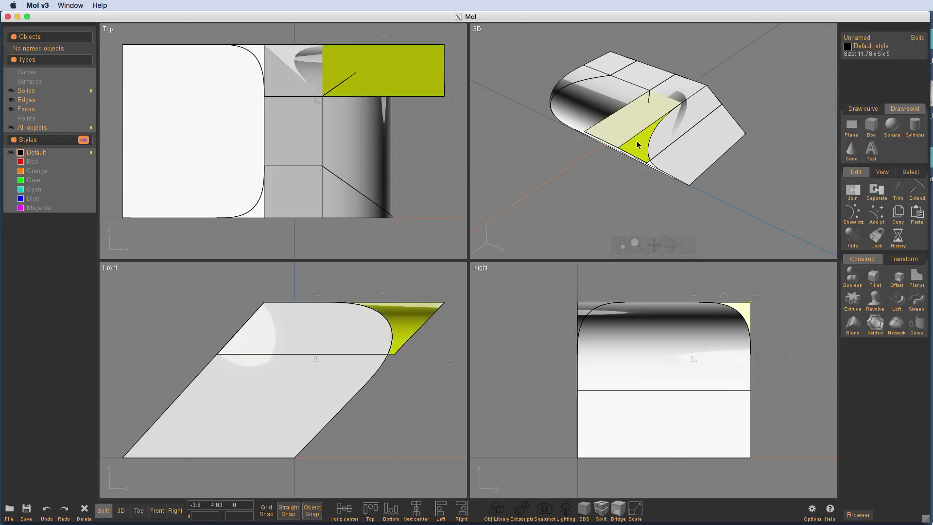